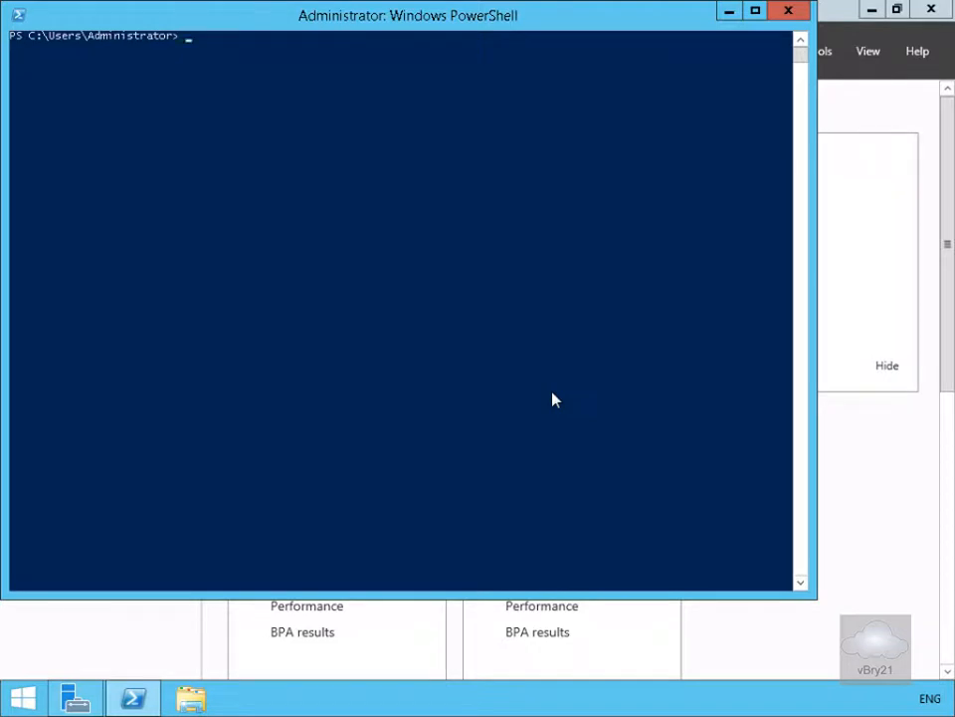
{"action": "mouse_move", "coordinate": [488, 339]}
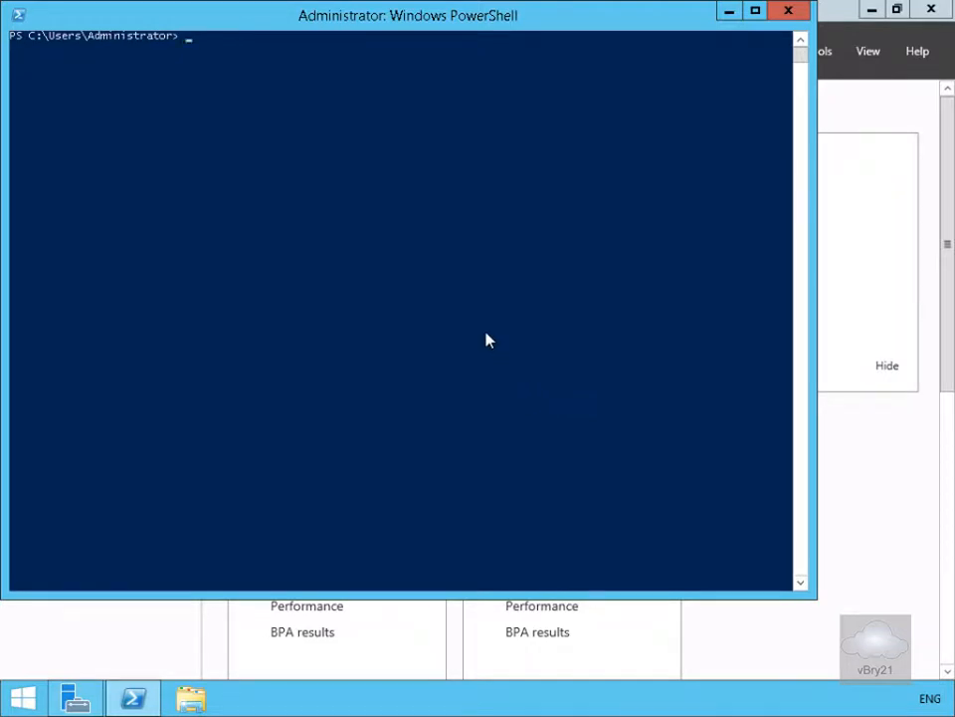
Run ipconfig and Get-NetIPAddress to review IPv4 172.16.0.10 and the link-local IPv6 addresses
{"action": "type", "text": "ipconfig"}
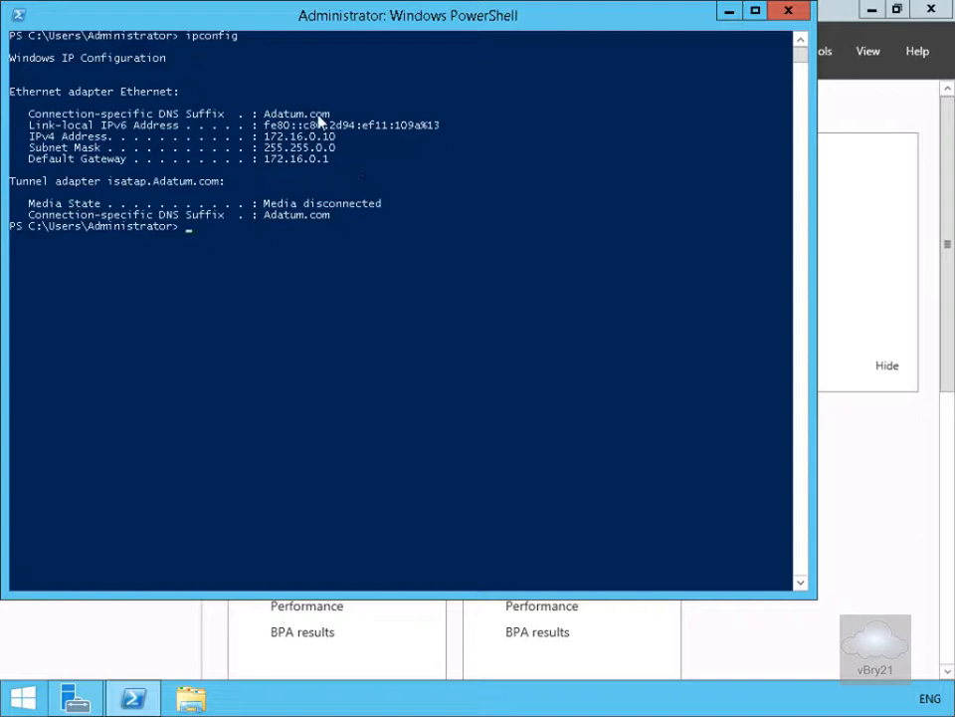
{"action": "mouse_move", "coordinate": [316, 223]}
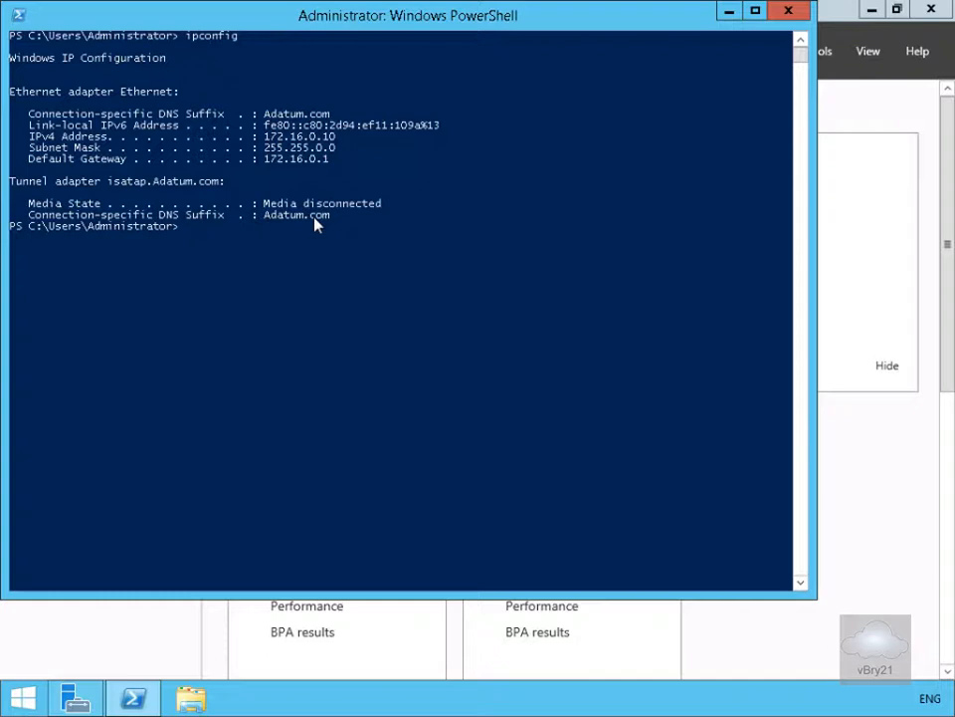
{"action": "type", "text": "Get-NetIPAddress"}
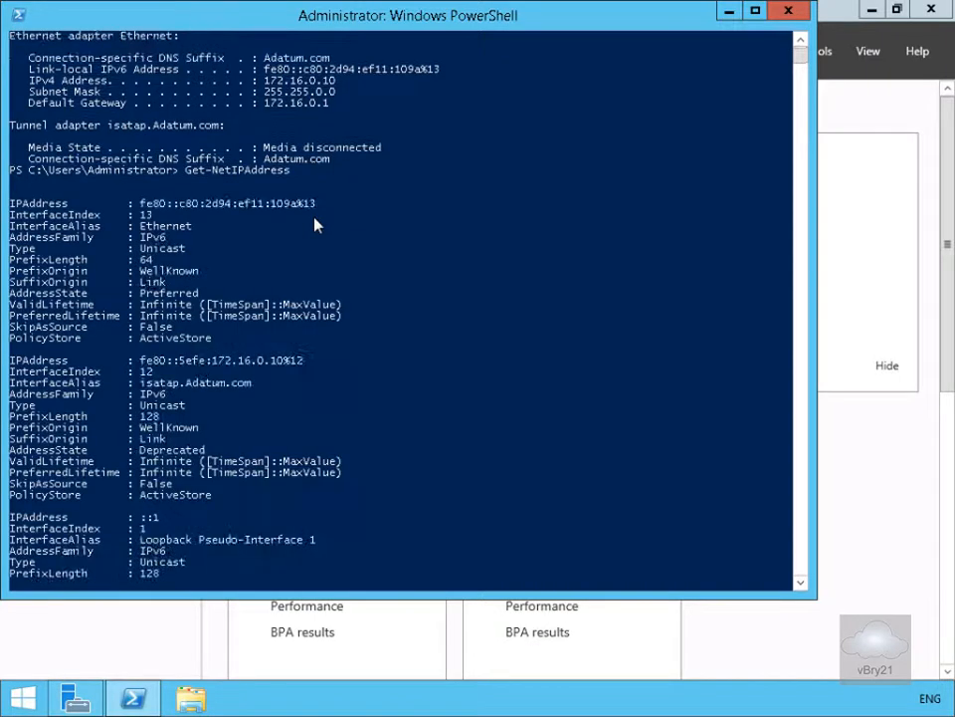
{"action": "scroll", "scroll_direction": "down", "scroll_amount": 3}
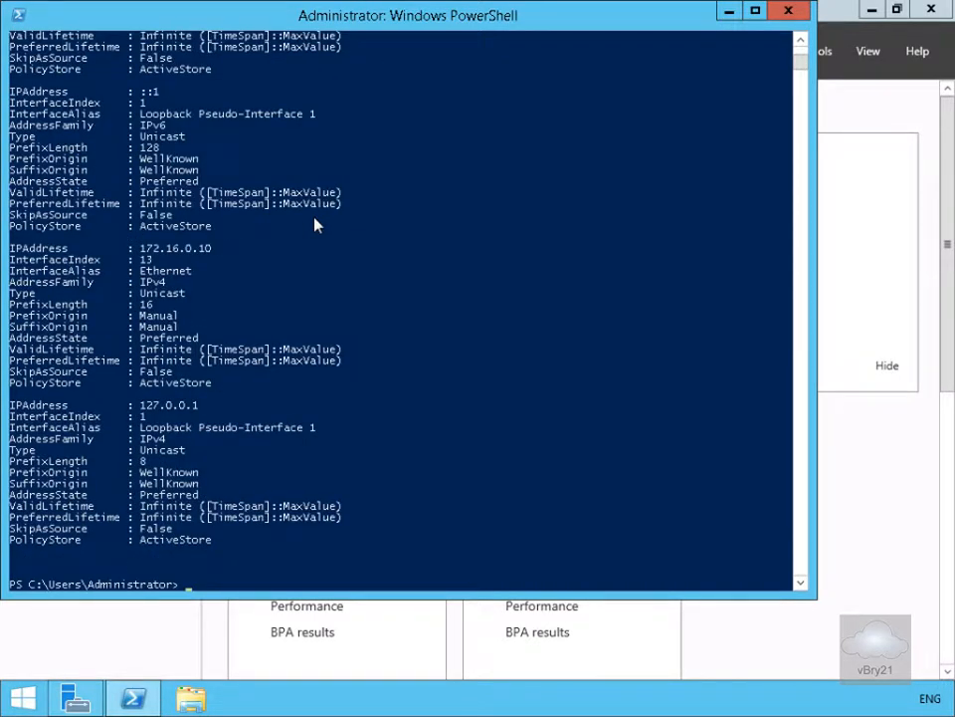
{"action": "scroll", "scroll_direction": "up", "scroll_amount": 3}
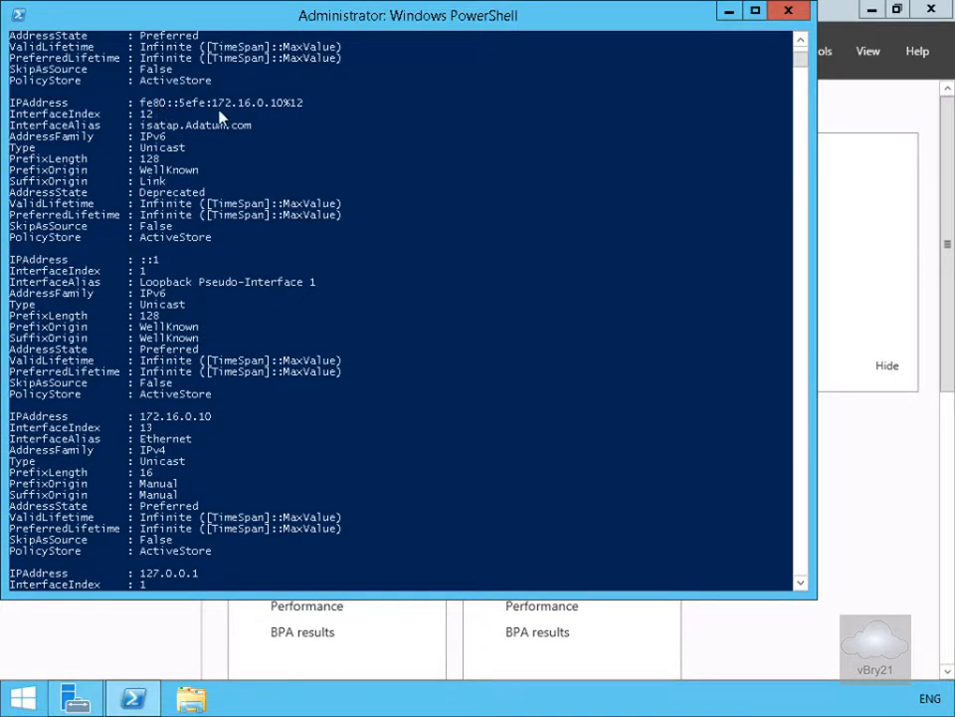
{"action": "scroll", "scroll_direction": "down", "scroll_amount": 3}
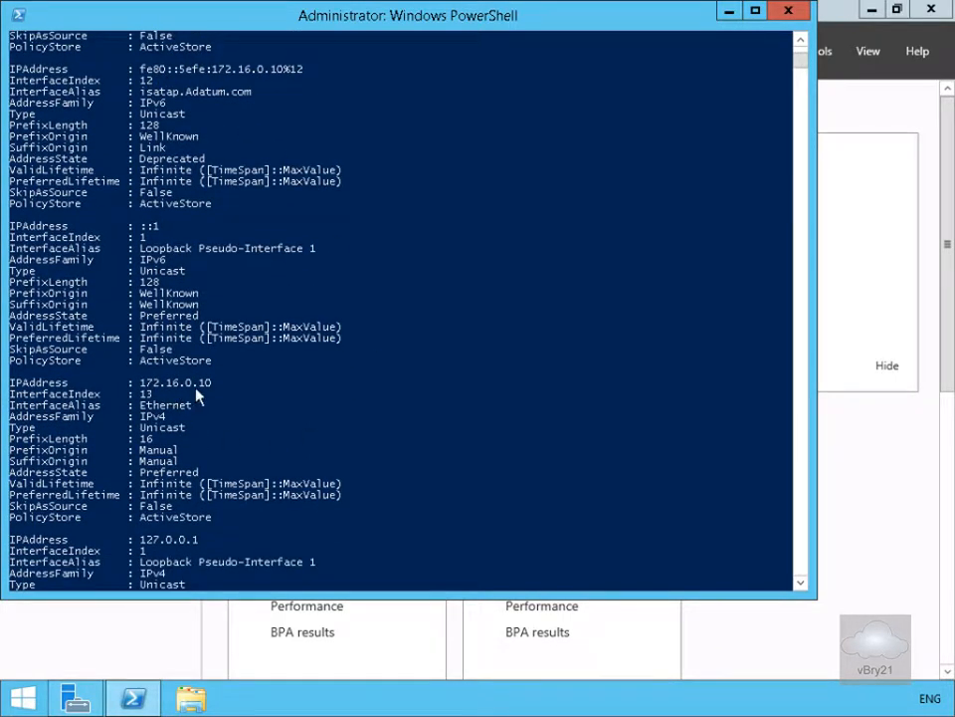
{"action": "scroll", "scroll_direction": "down", "scroll_amount": 3}
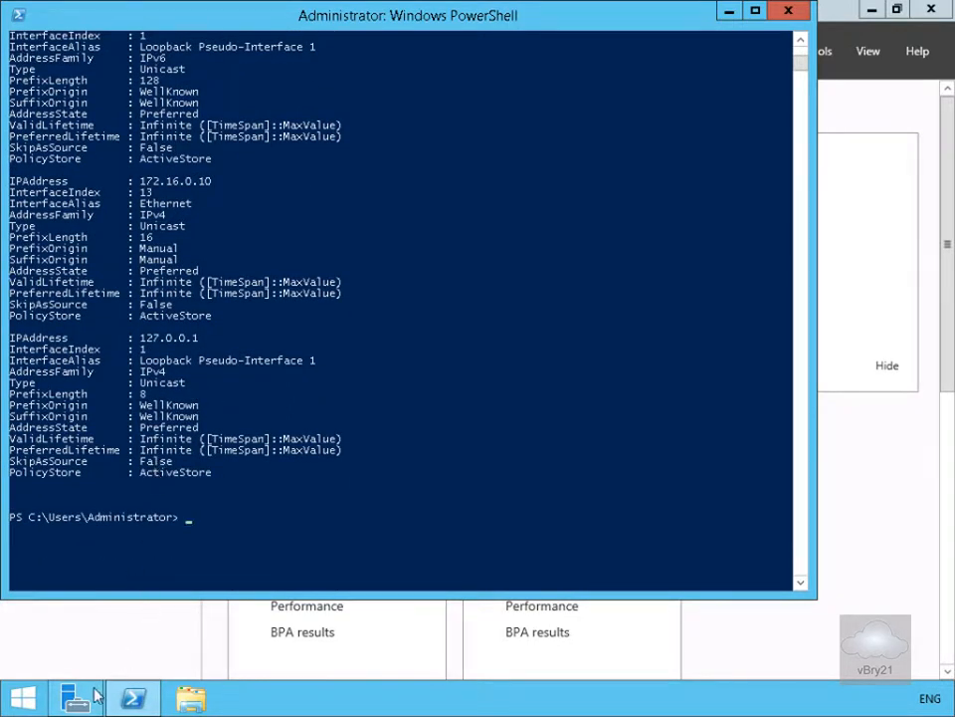
From Server Manager's Local Server page, reach the Ethernet adapter (172.16.0.10, IPv6 enabled) in Network Connections
{"action": "left_click", "coordinate": [76, 696]}
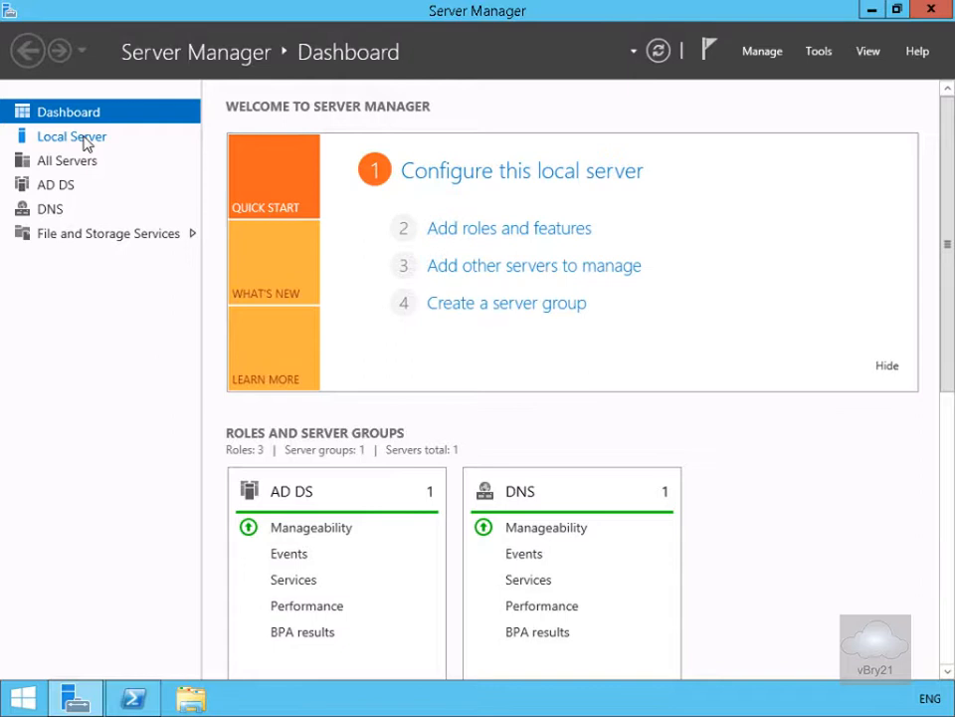
{"action": "left_click", "coordinate": [71, 135]}
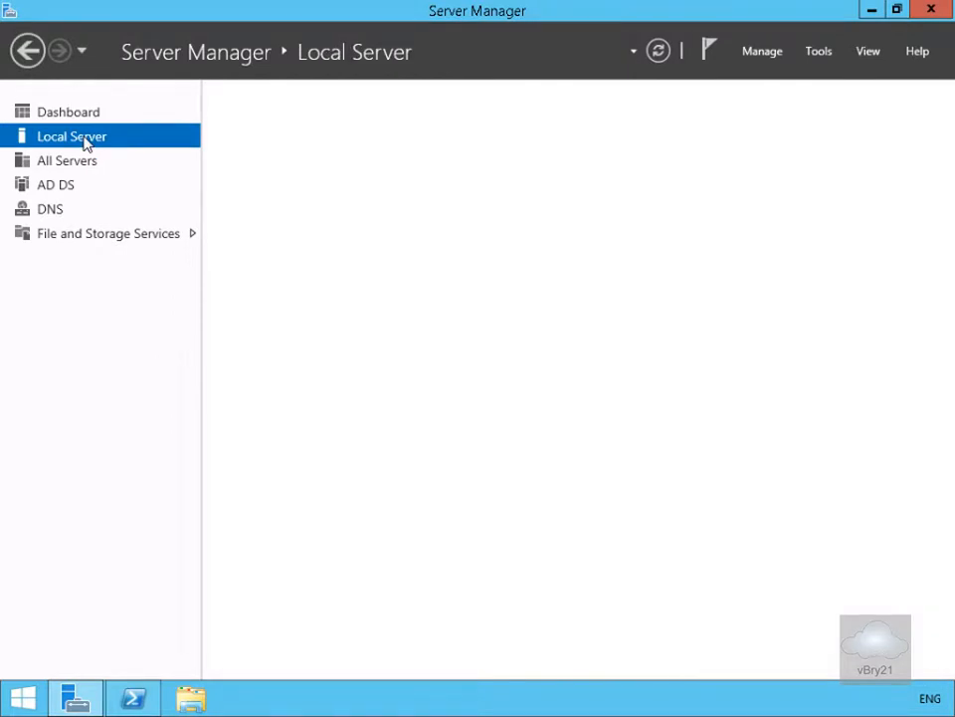
{"action": "left_click", "coordinate": [71, 135]}
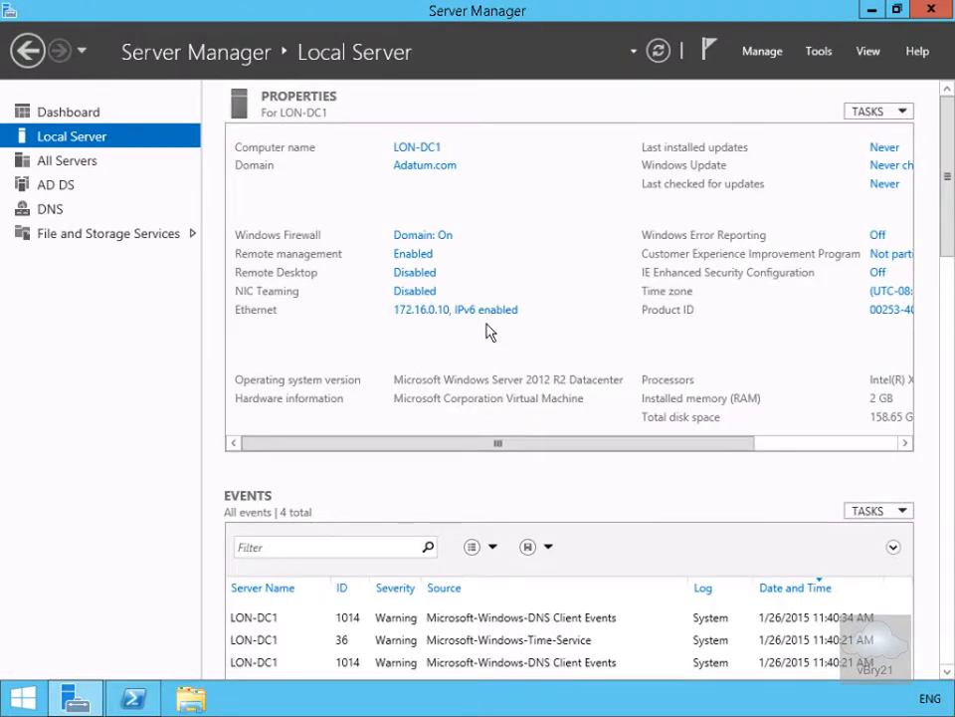
{"action": "mouse_move", "coordinate": [456, 311]}
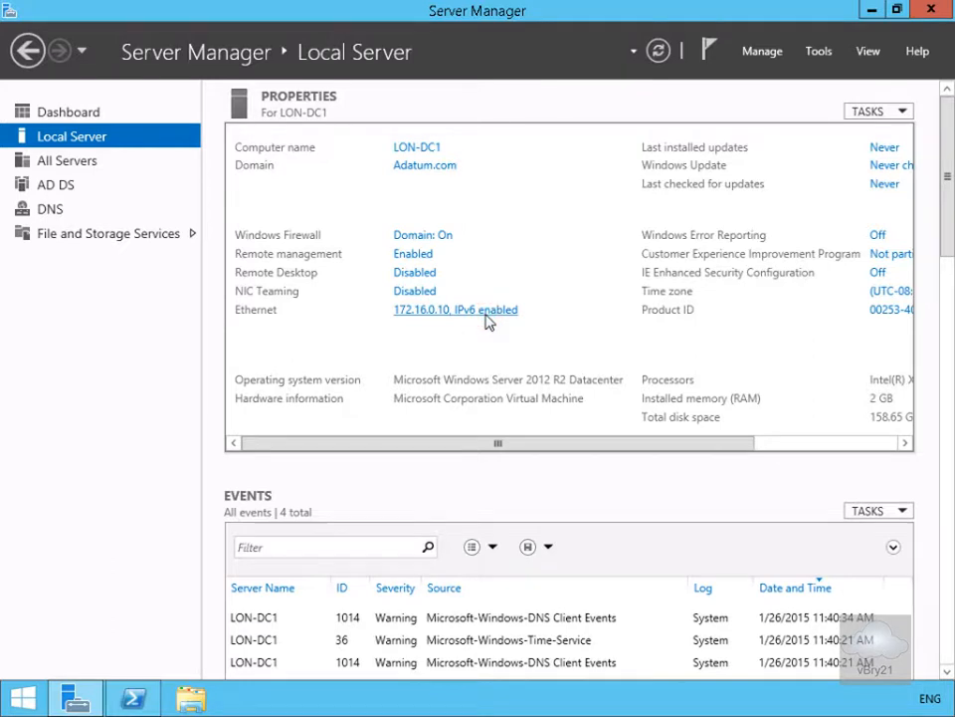
{"action": "left_click", "coordinate": [454, 308]}
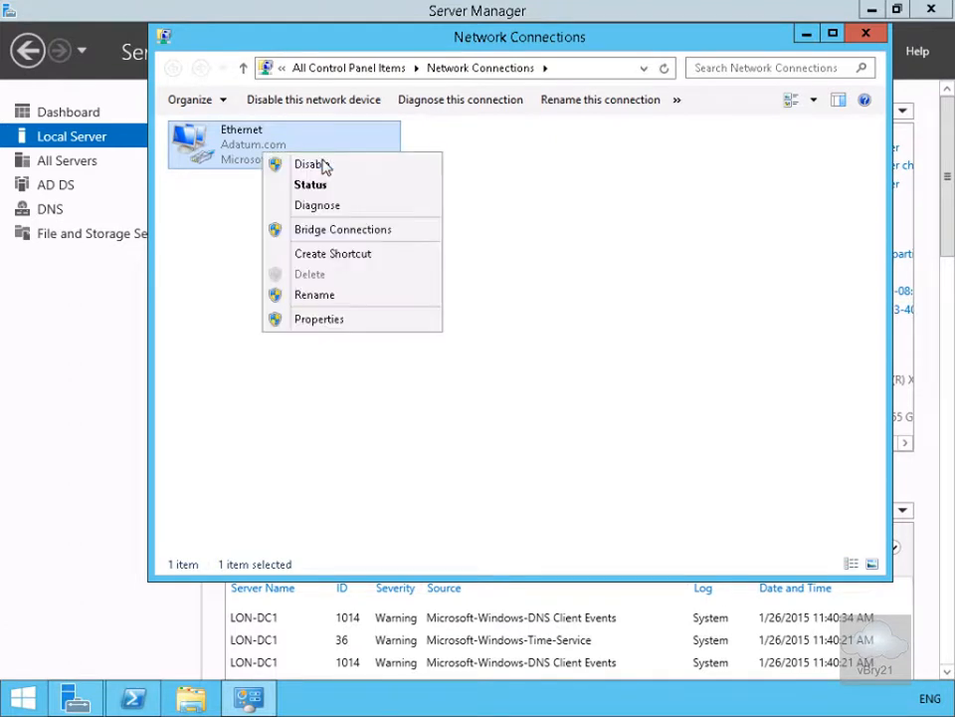
Confirm LON-DC1's Ethernet adapter has static IPv6 FD00:AAAA:BBBB:CCCC::A/64 with DNS ::1
{"action": "left_click", "coordinate": [319, 318]}
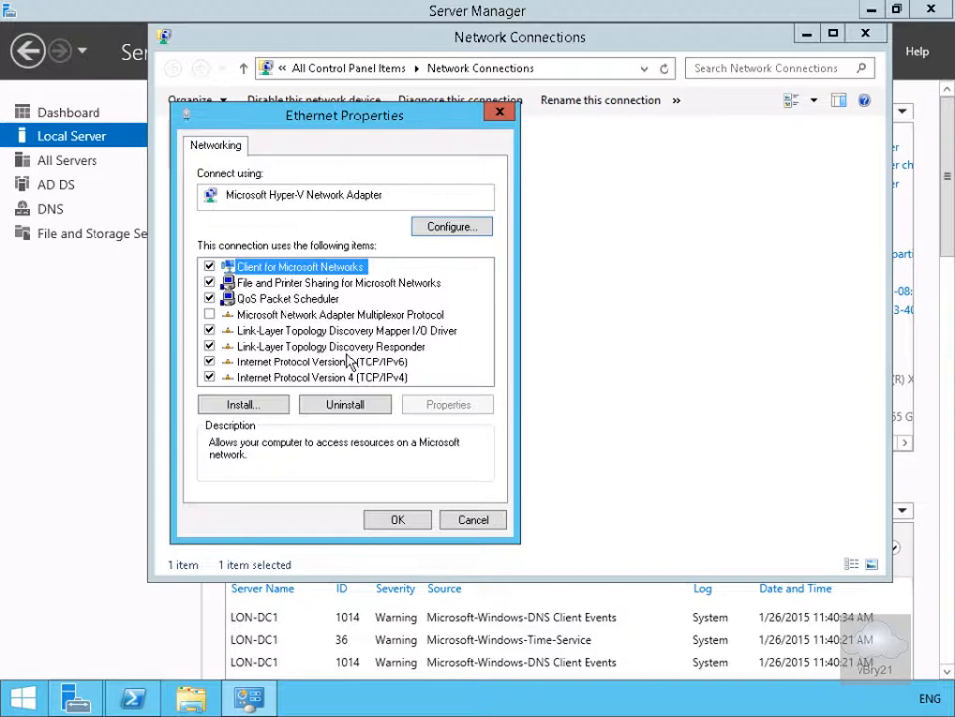
{"action": "left_click", "coordinate": [320, 362]}
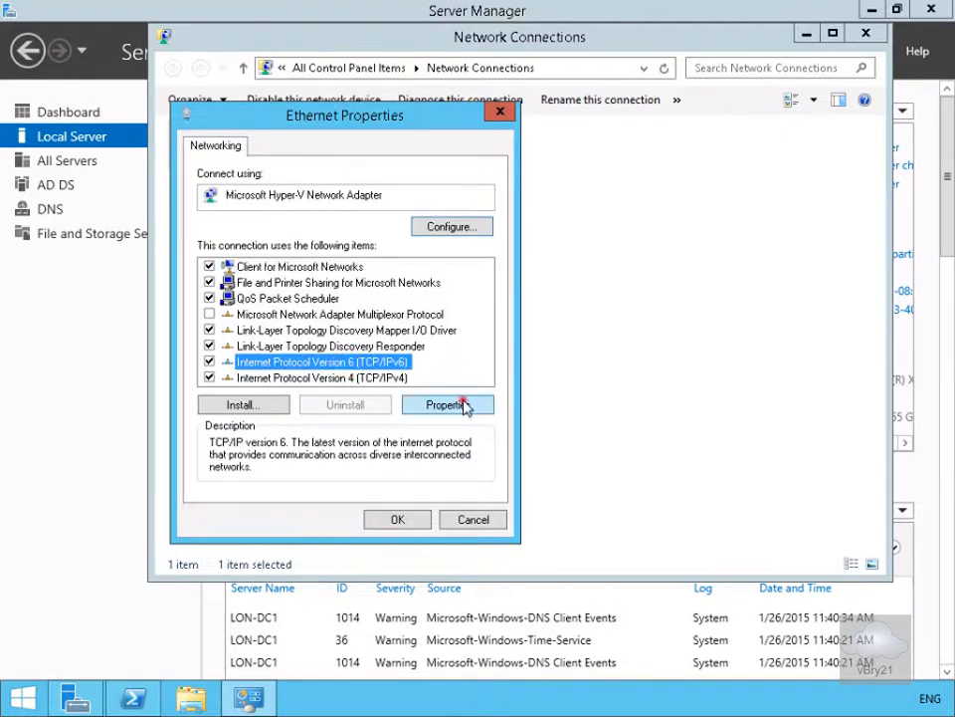
{"action": "left_click", "coordinate": [446, 404]}
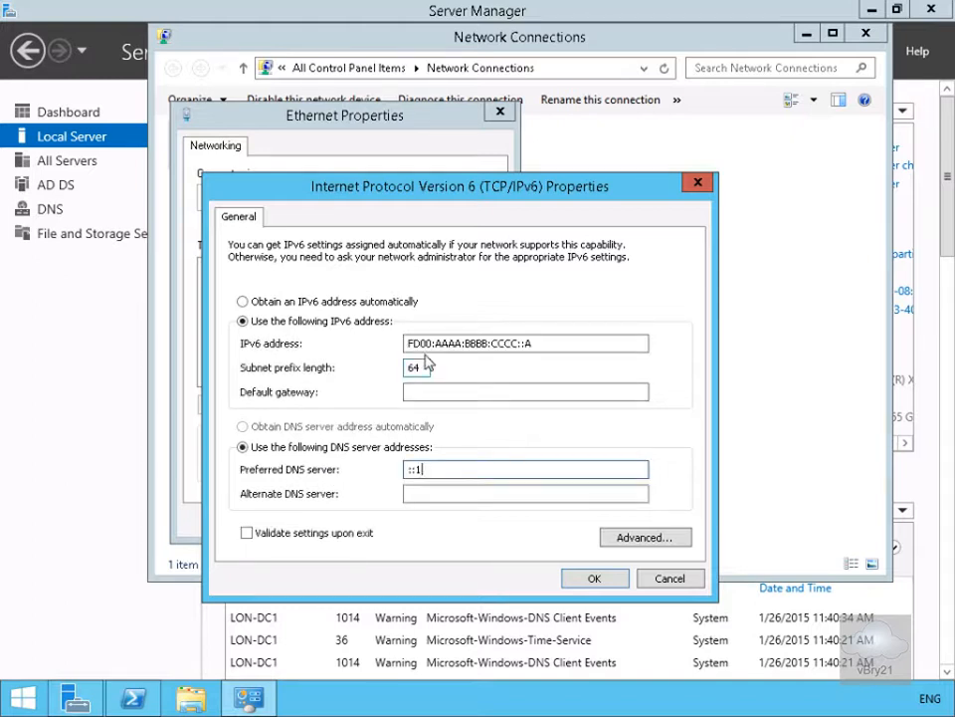
{"action": "left_click", "coordinate": [525, 343]}
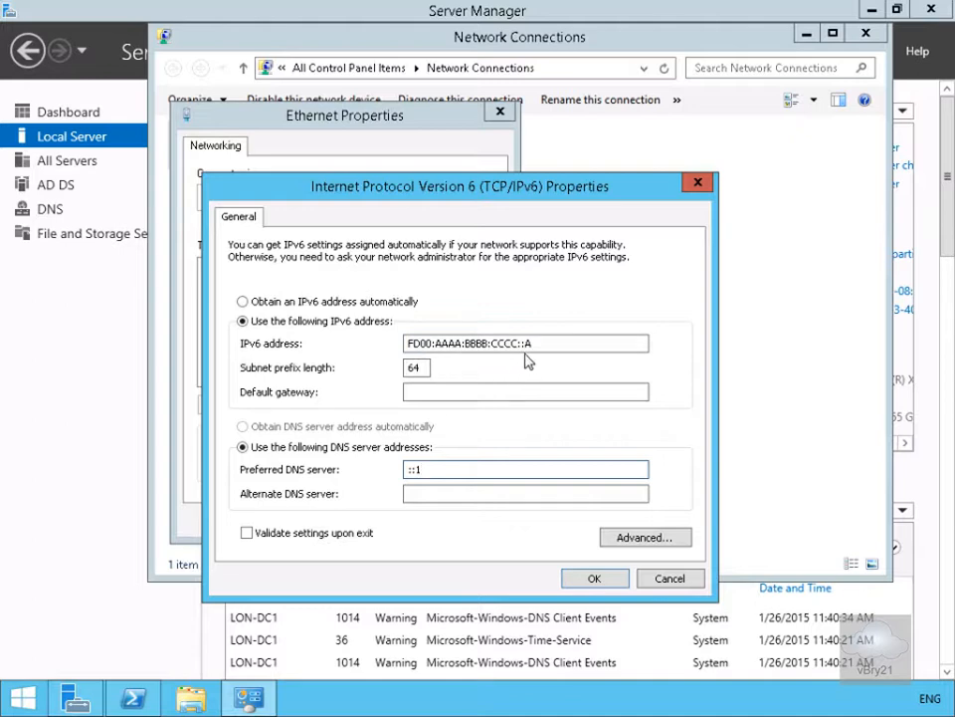
{"action": "mouse_move", "coordinate": [518, 362]}
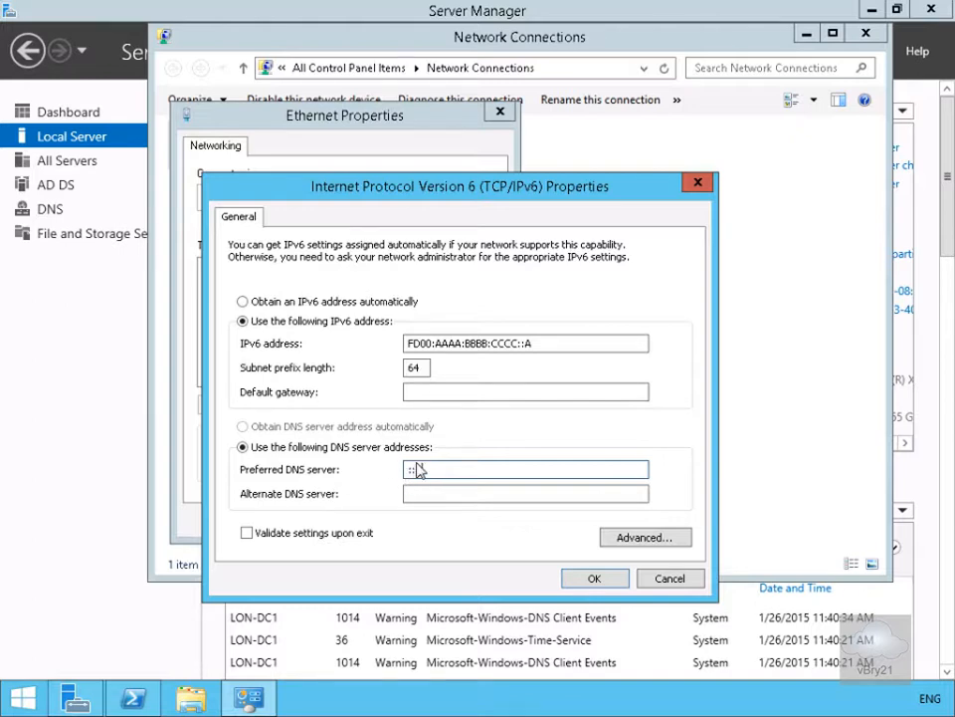
{"action": "left_click", "coordinate": [593, 577]}
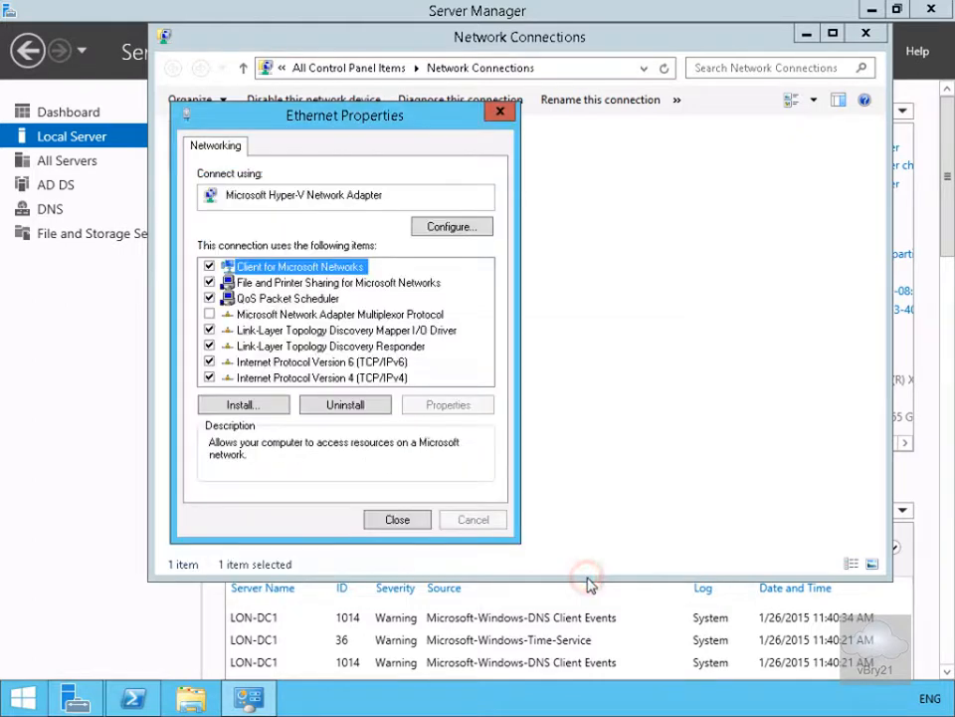
Close the adapter dialogs on LON-DC1 and switch to the LON-SVR2 session
{"action": "left_click", "coordinate": [398, 517]}
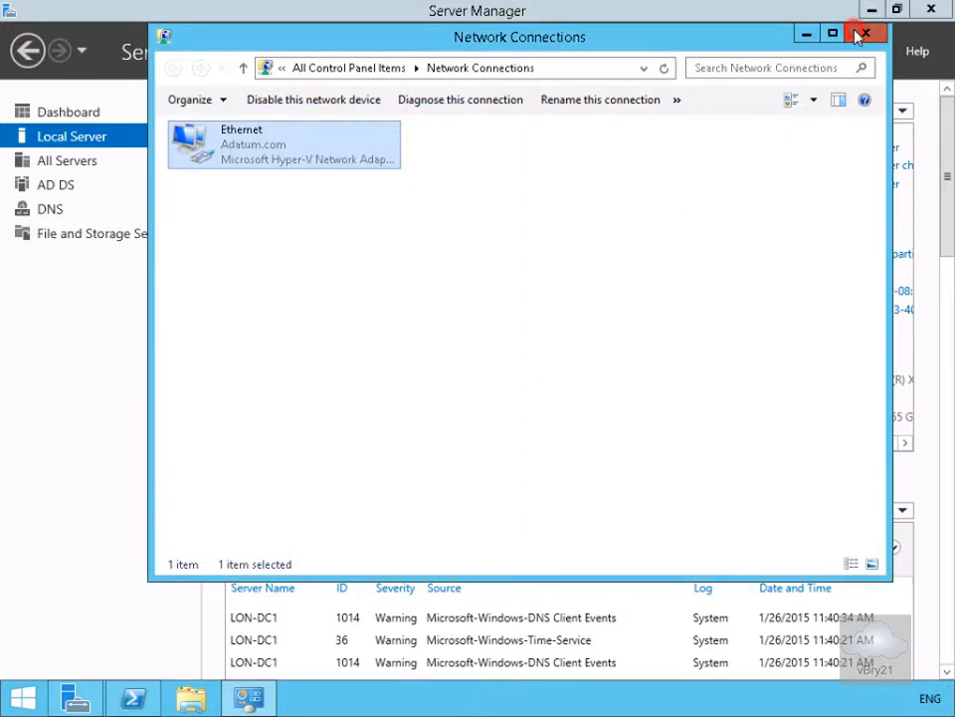
{"action": "left_click", "coordinate": [863, 31]}
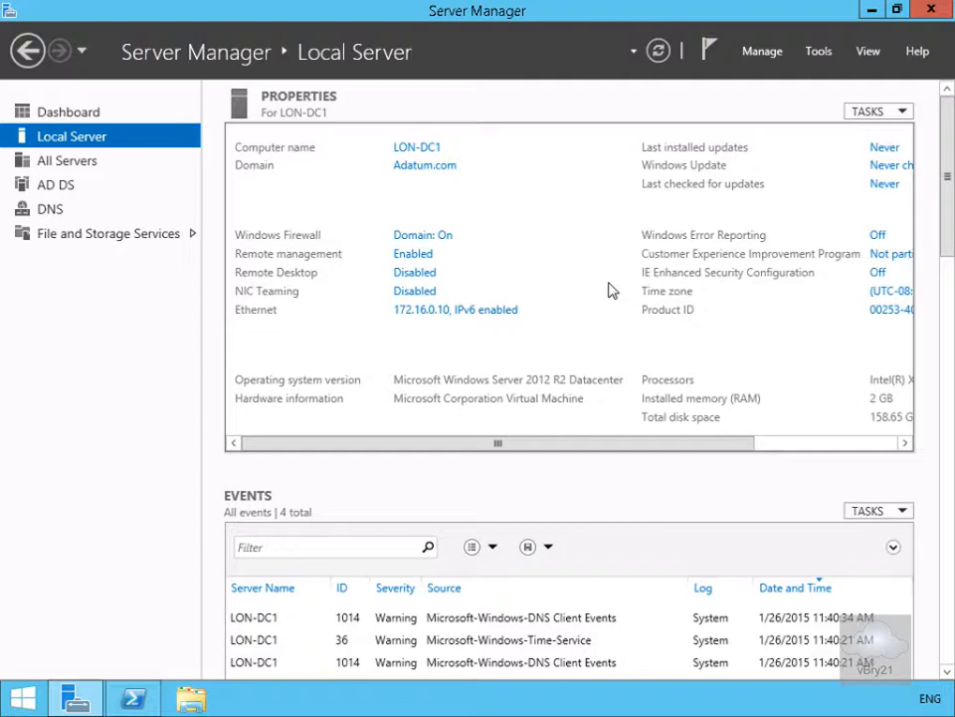
{"action": "left_click", "coordinate": [71, 111]}
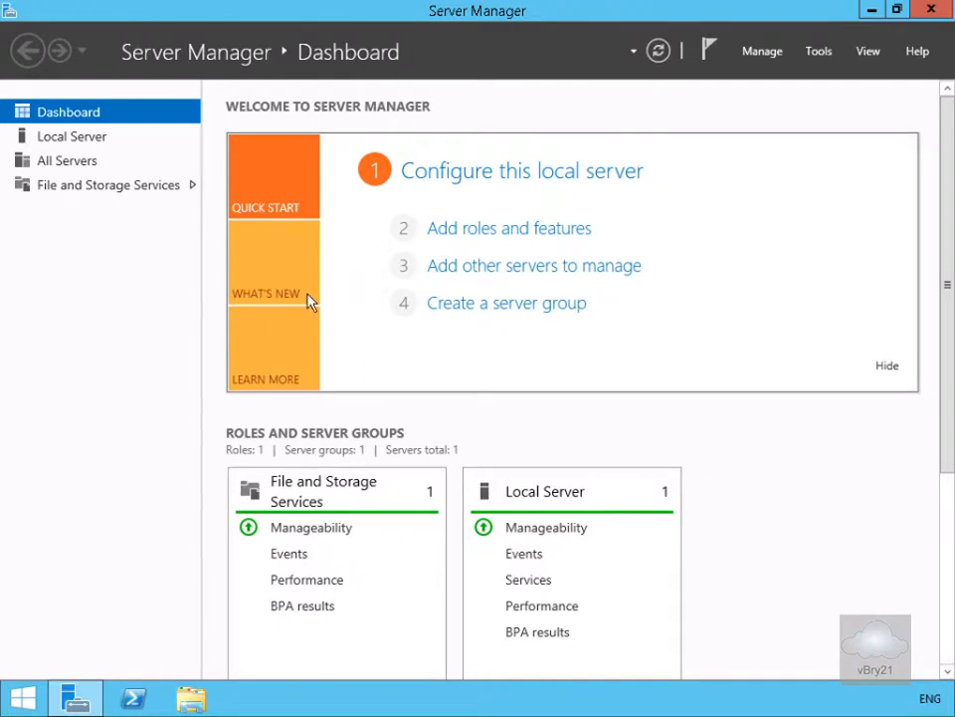
On LON-SVR2, reach the Ethernet adapter's properties from the Local Server page
{"action": "left_click", "coordinate": [72, 135]}
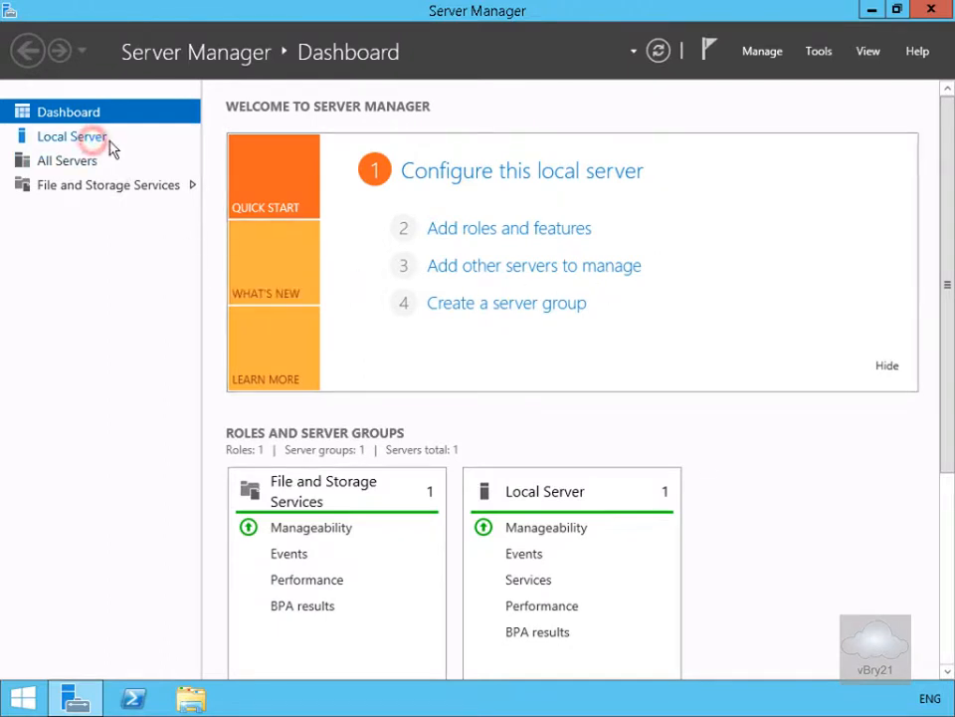
{"action": "left_click", "coordinate": [72, 135]}
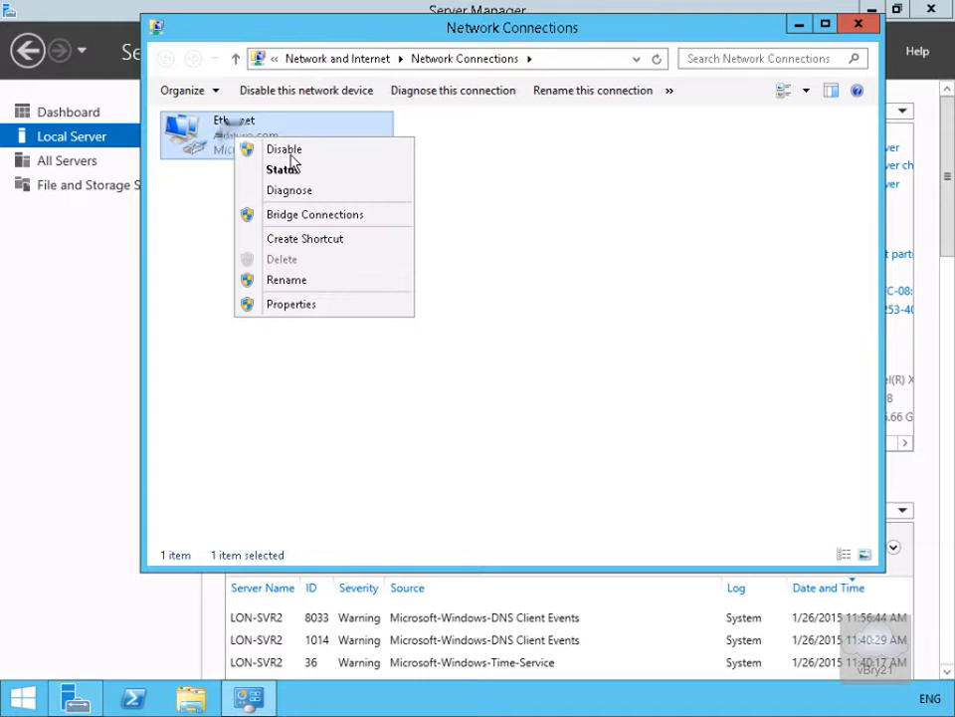
{"action": "left_click", "coordinate": [290, 302]}
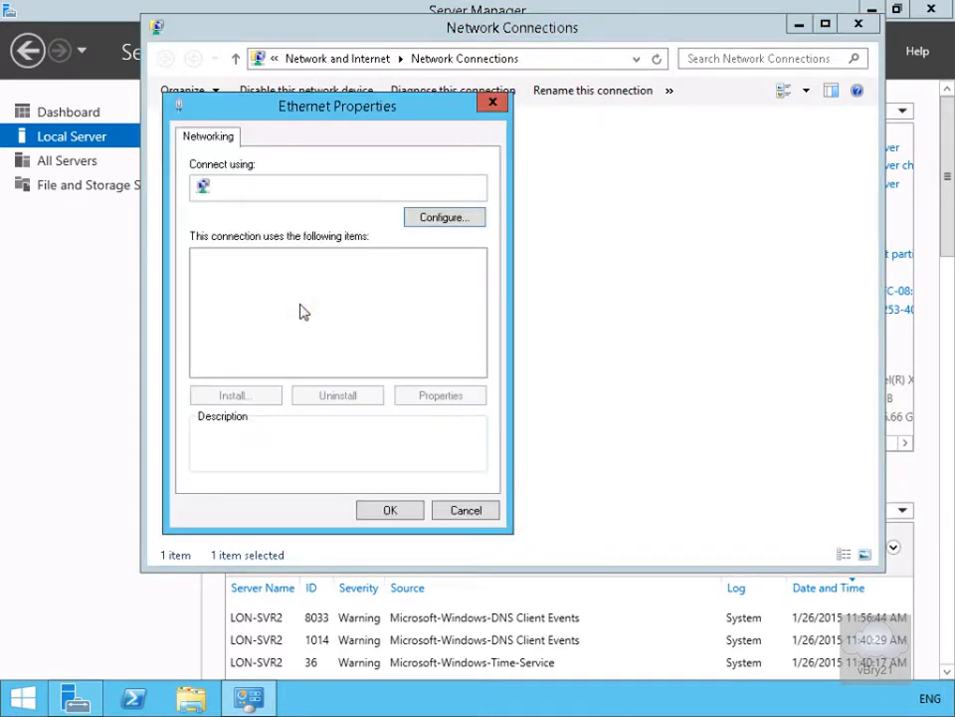
Assign static IPv6 FD00:AAAA:BBBB:CCCC::15/64 with preferred DNS FD00:AAAA:BBBB:CCCC::A and close the adapter properties
{"action": "left_click", "coordinate": [289, 257]}
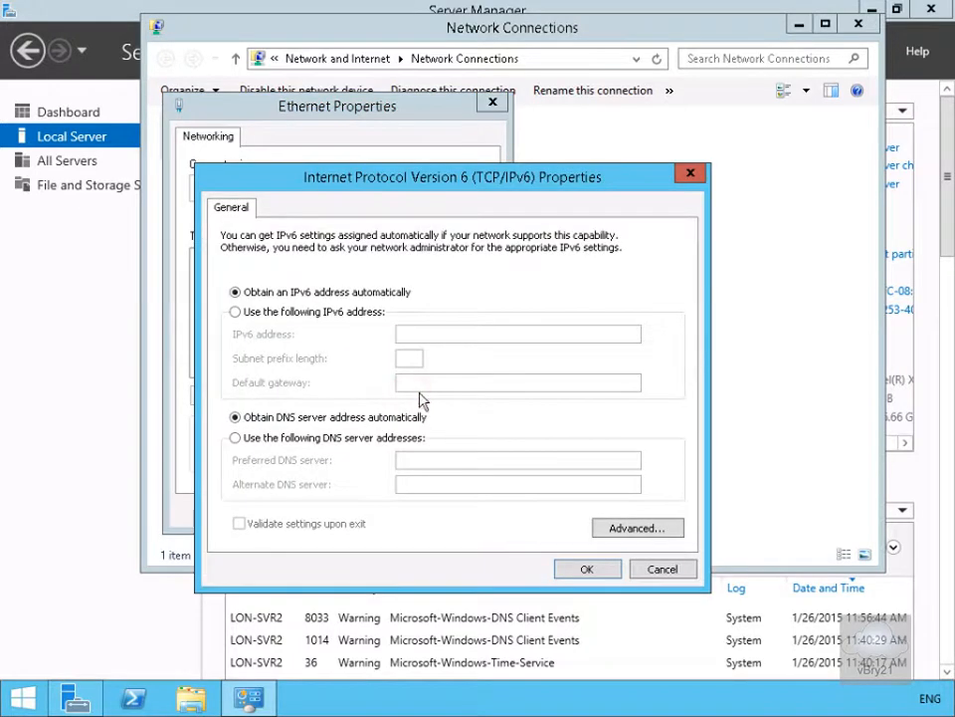
{"action": "mouse_move", "coordinate": [290, 321]}
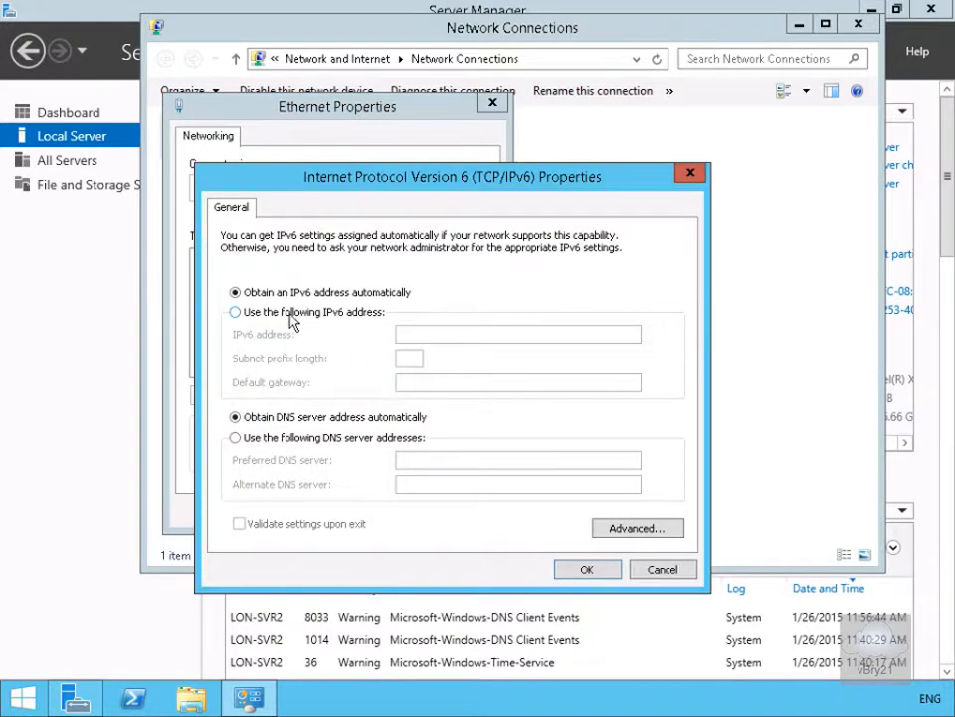
{"action": "left_click", "coordinate": [235, 311]}
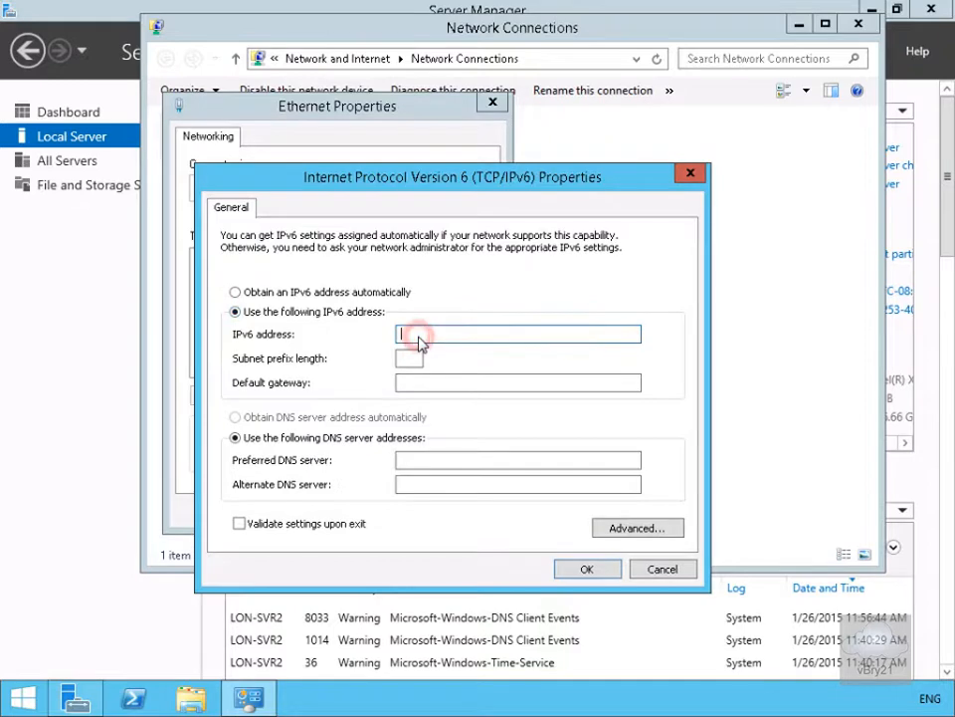
{"action": "type", "text": "FD00:AAAA:BBBB:CCCC::15"}
{"action": "left_click", "coordinate": [518, 458]}
{"action": "type", "text": "FD00:AAAA:BBBB:CCCC::A"}
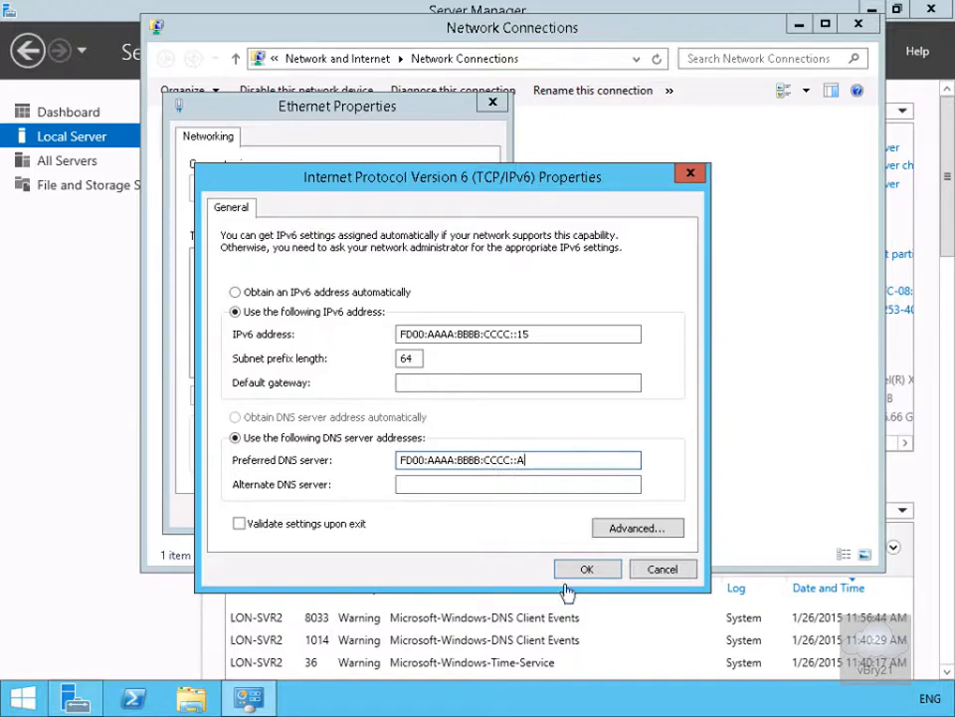
{"action": "left_click", "coordinate": [587, 569]}
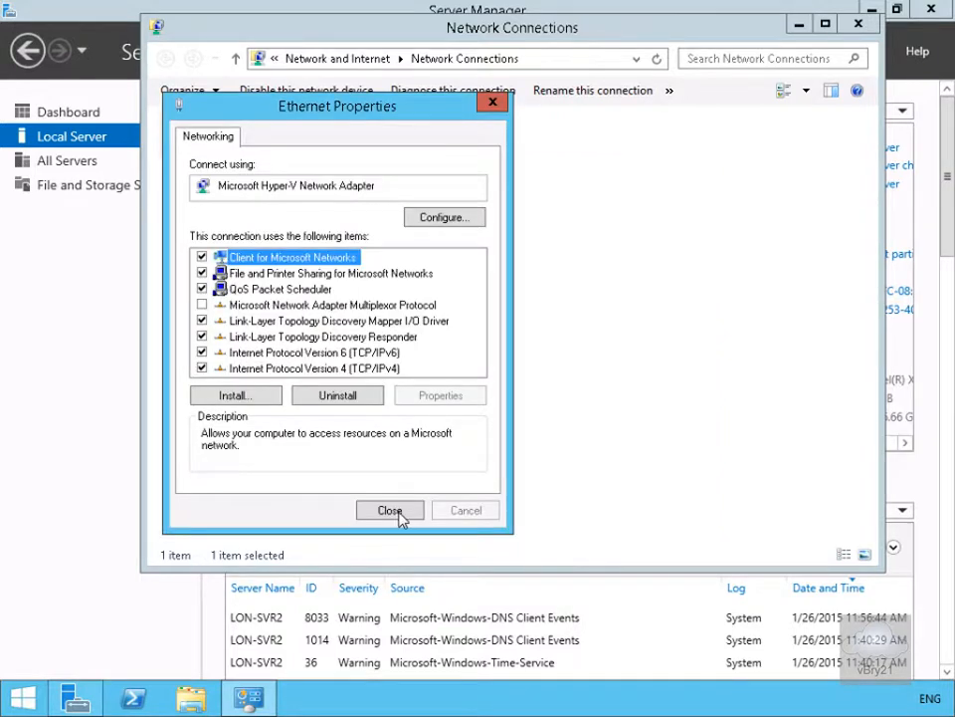
{"action": "left_click", "coordinate": [390, 510]}
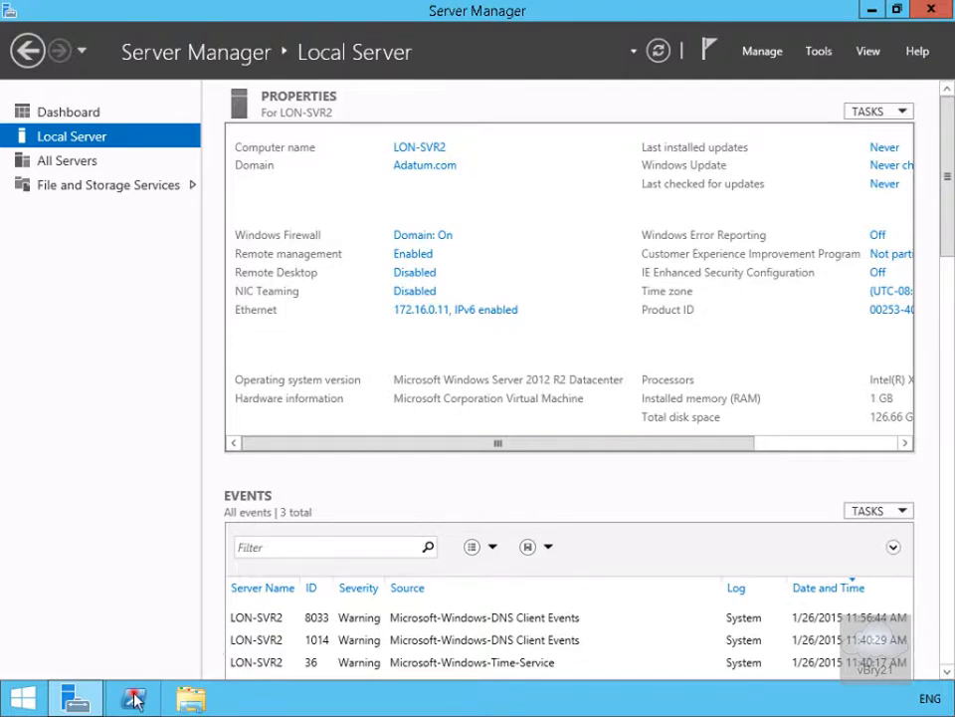
Run ipconfig in PowerShell to confirm fd00:aaaa:bbbb:cccc::15 alongside 172.16.0.11
{"action": "left_click", "coordinate": [131, 696]}
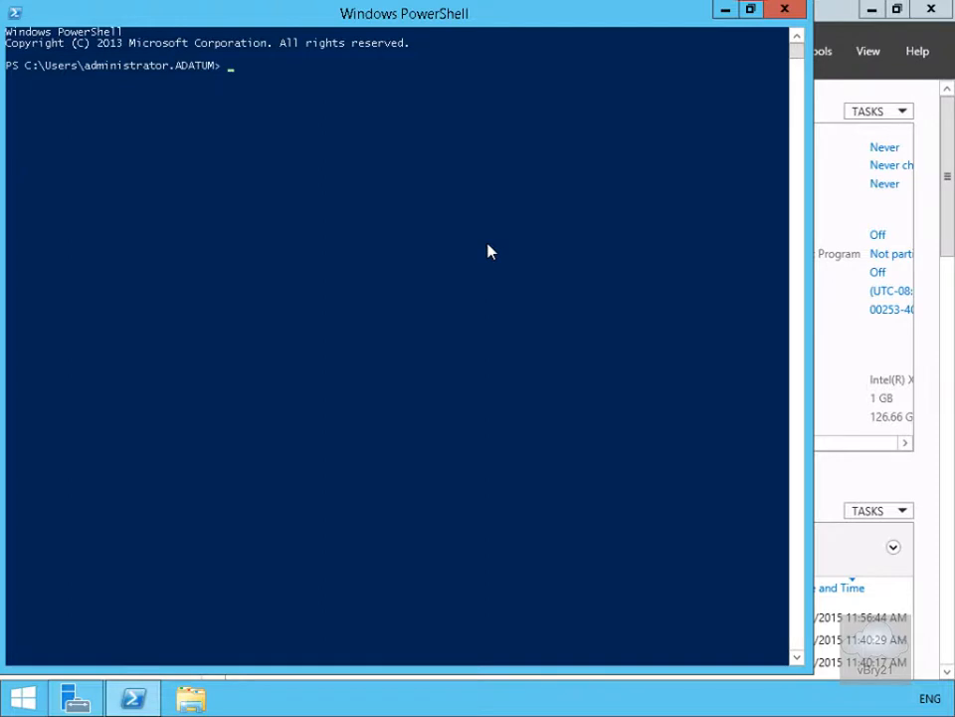
{"action": "type", "text": "ipconfig"}
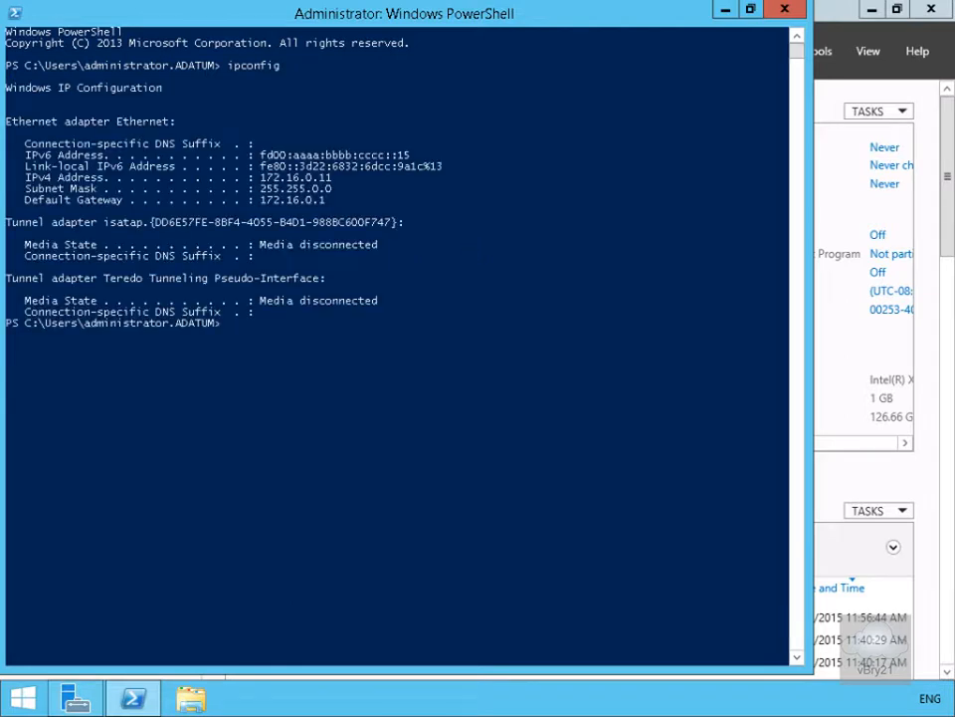
{"action": "mouse_move", "coordinate": [360, 175]}
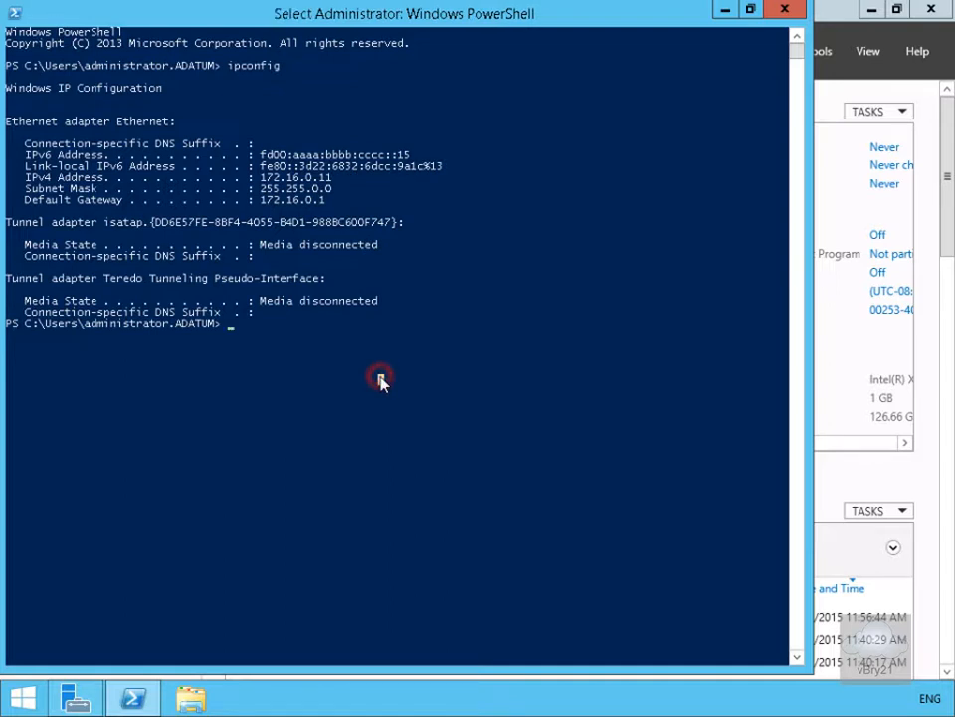
{"action": "type", "text": "cls"}
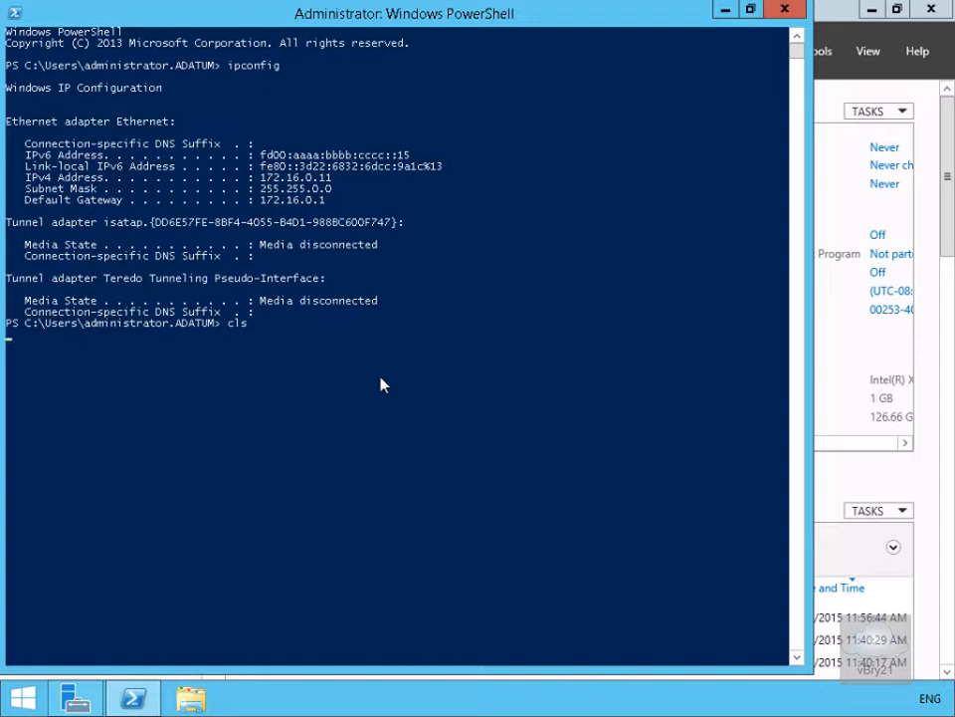
Clear the console, ping LON-DC1 over IPv6, then enter ping -4 lon-dc1
{"action": "key", "text": "enter"}
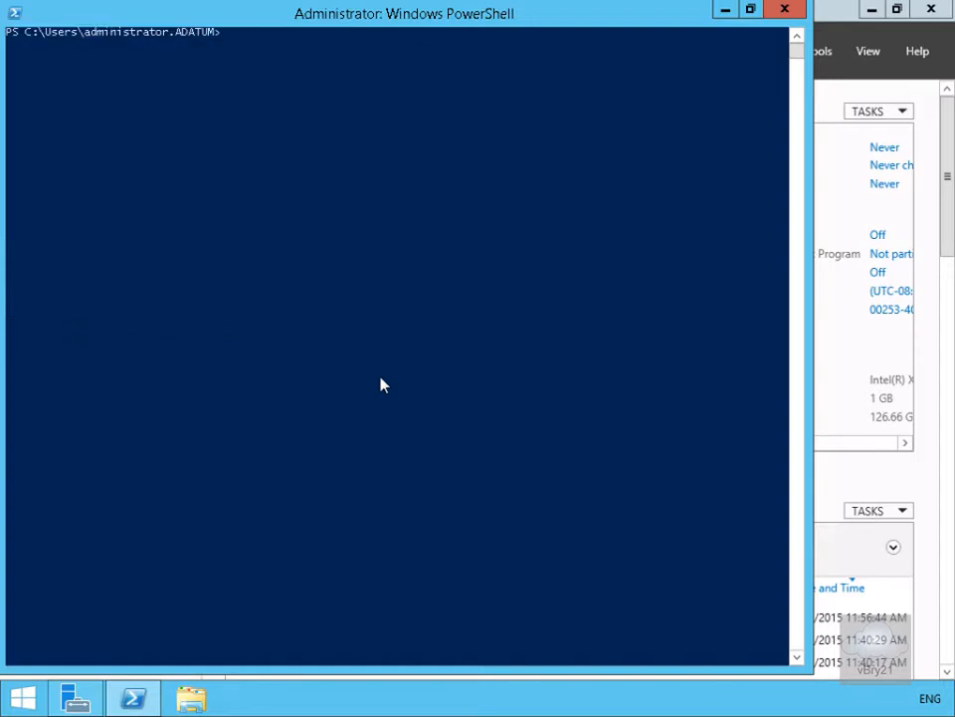
{"action": "type", "text": "ping -6 lon-dc1"}
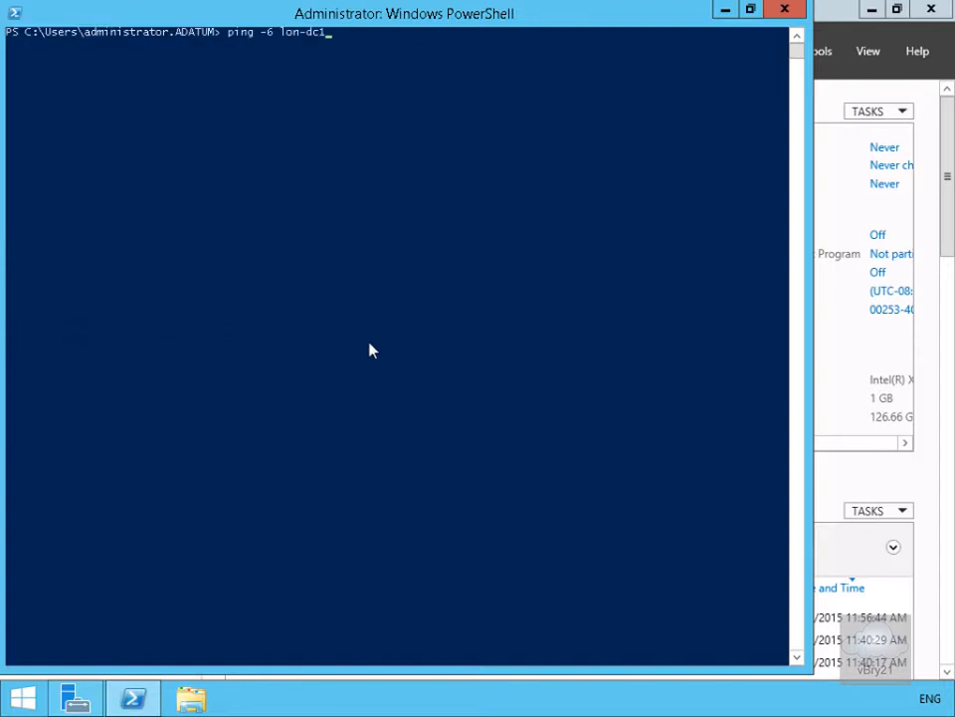
{"action": "mouse_move", "coordinate": [280, 57]}
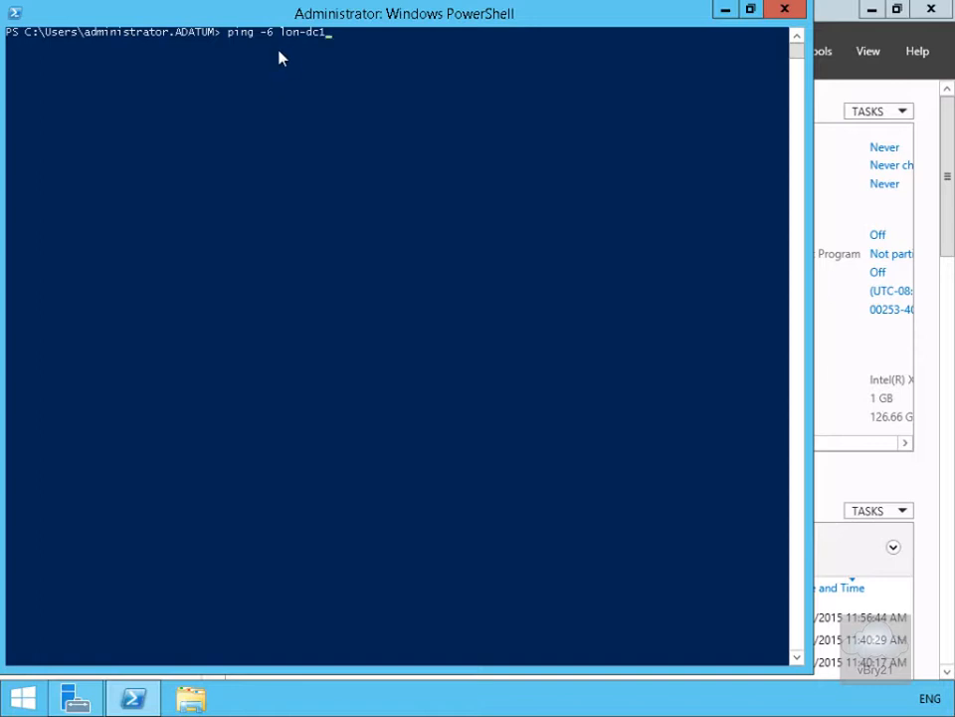
{"action": "key", "text": "enter"}
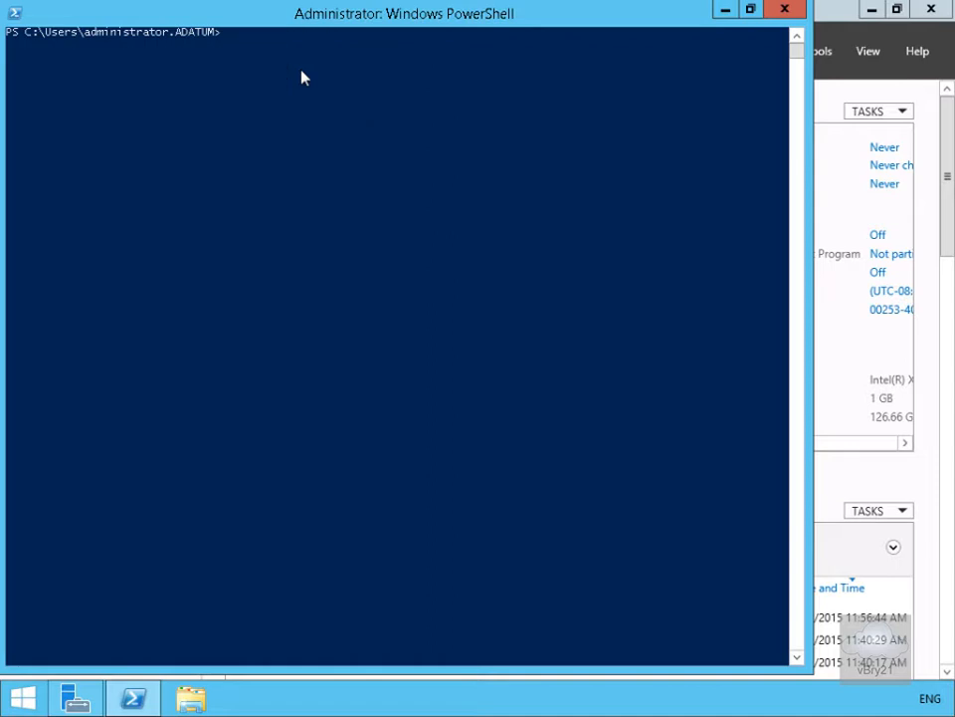
{"action": "type", "text": "ping -4 lon-dc1"}
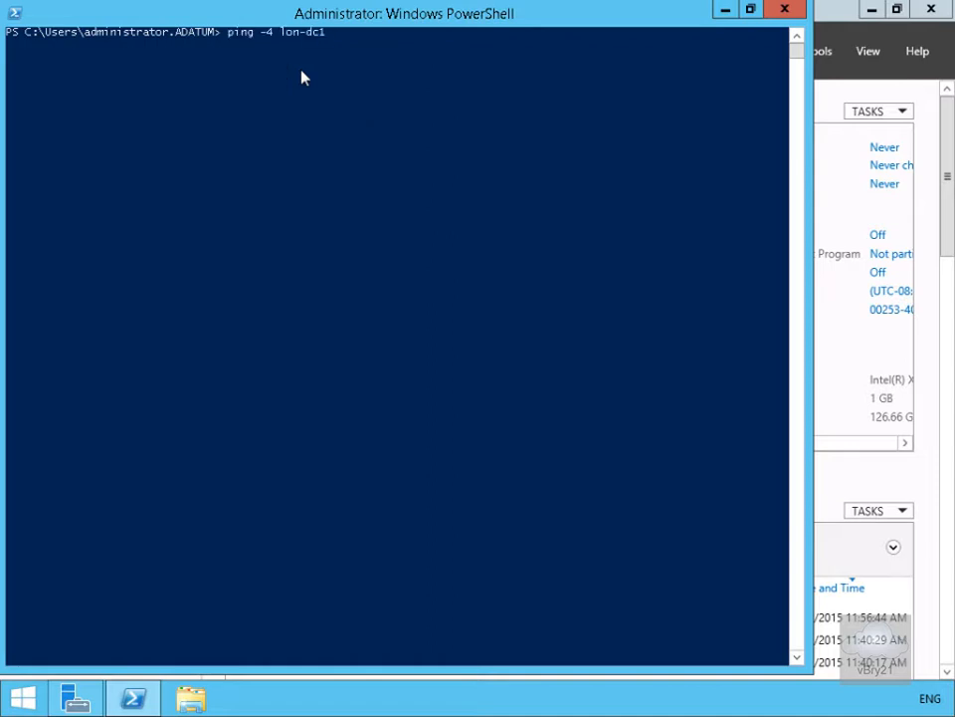